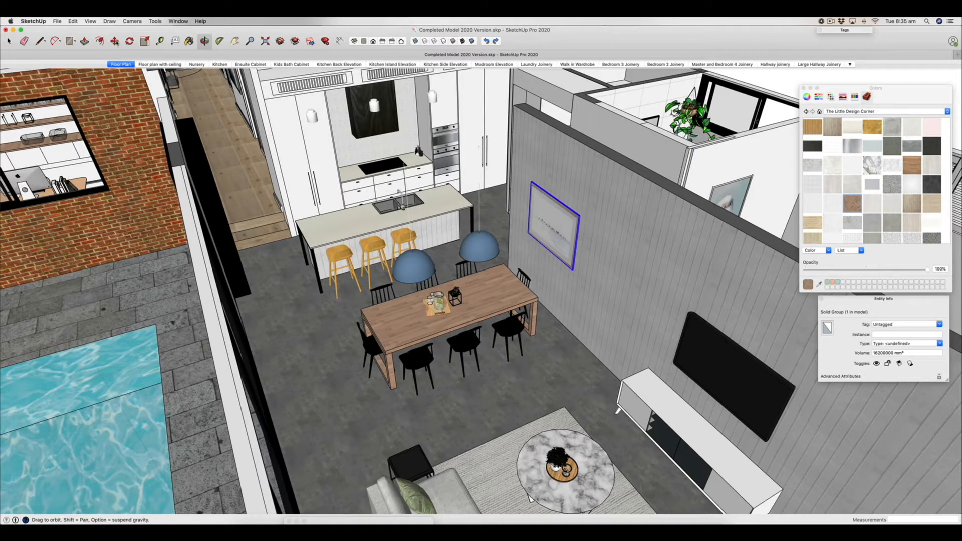
Select the bar stool floating at counter height and start moving it down
left_click(129, 41)
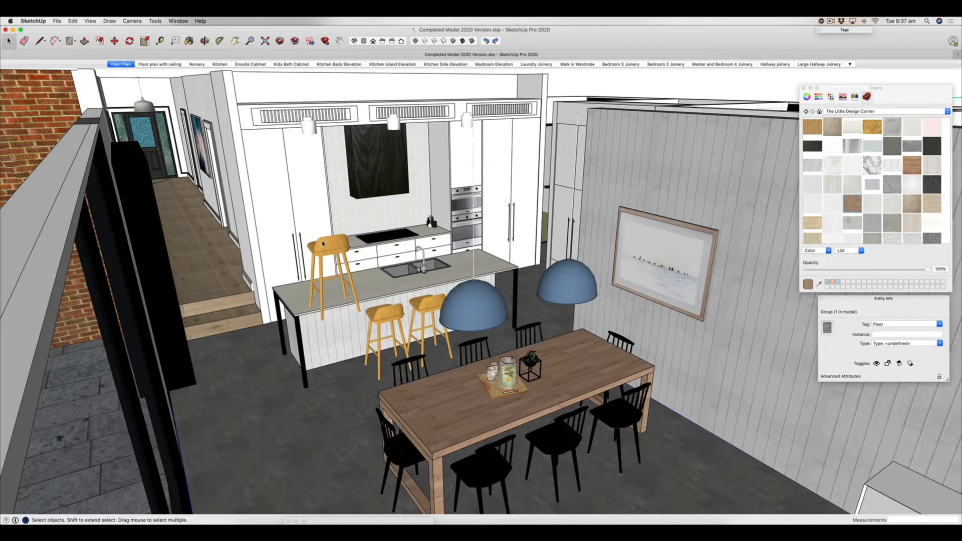
left_click(323, 244)
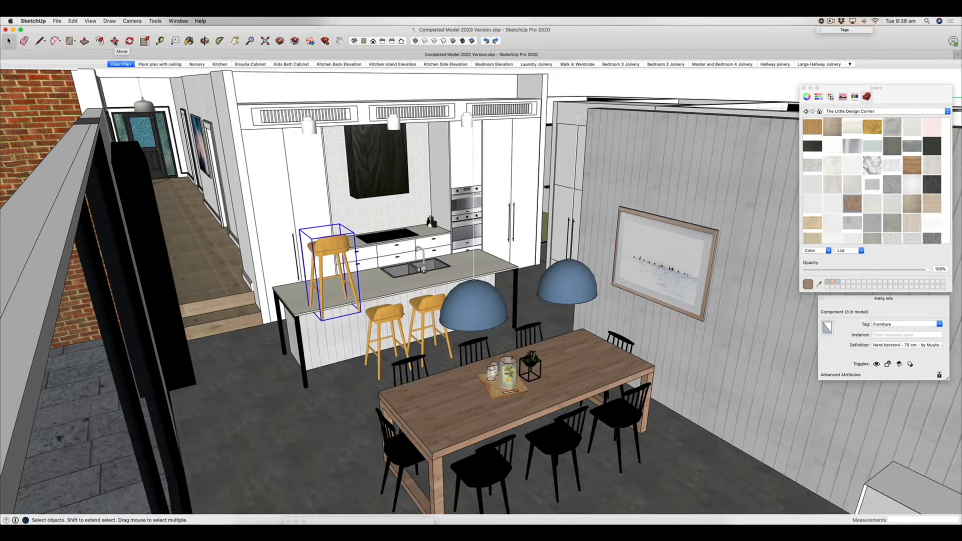
left_click(112, 41)
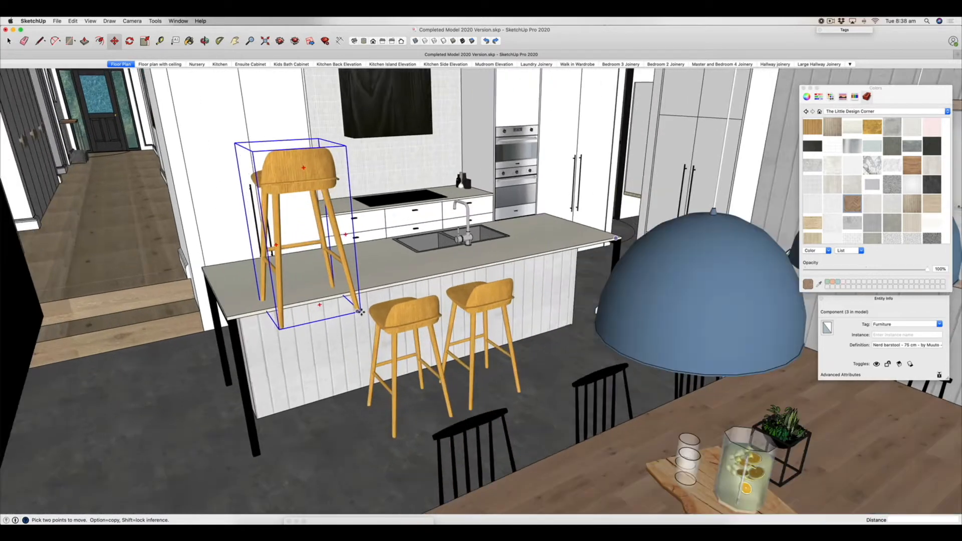
mouse_move(360, 312)
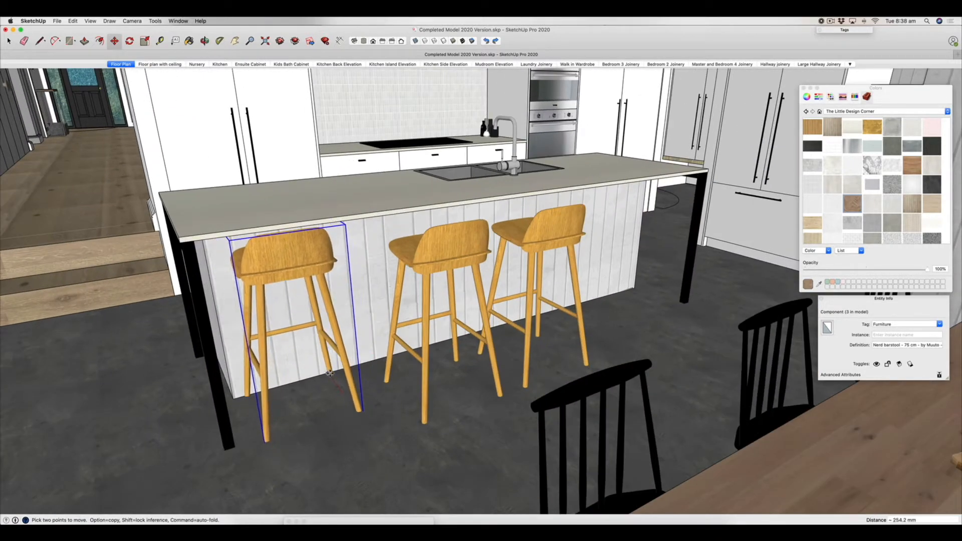
mouse_move(330, 374)
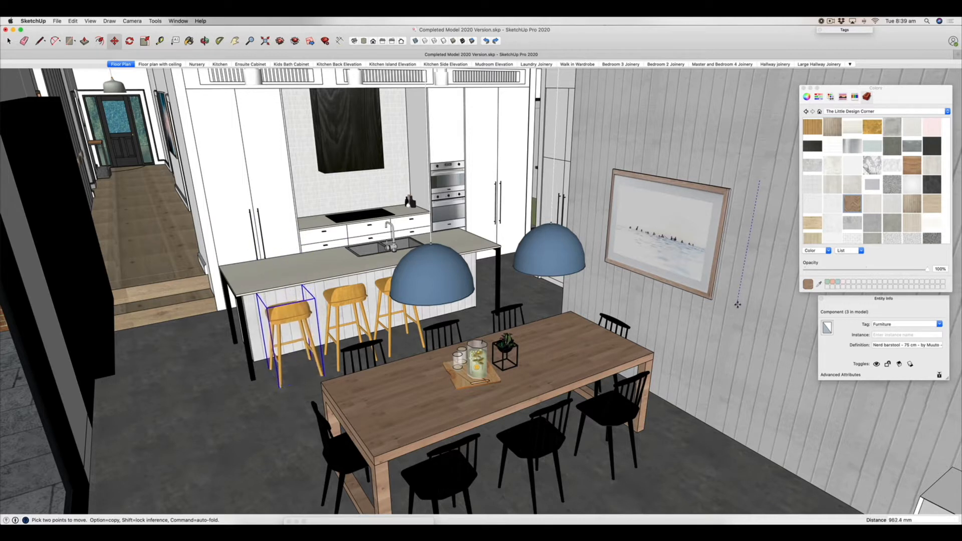
mouse_move(737, 300)
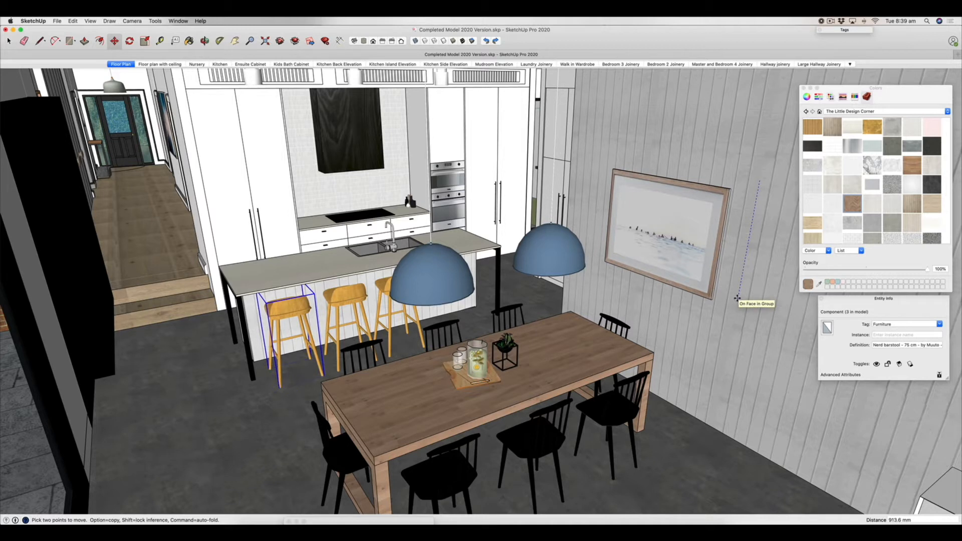
mouse_move(478, 332)
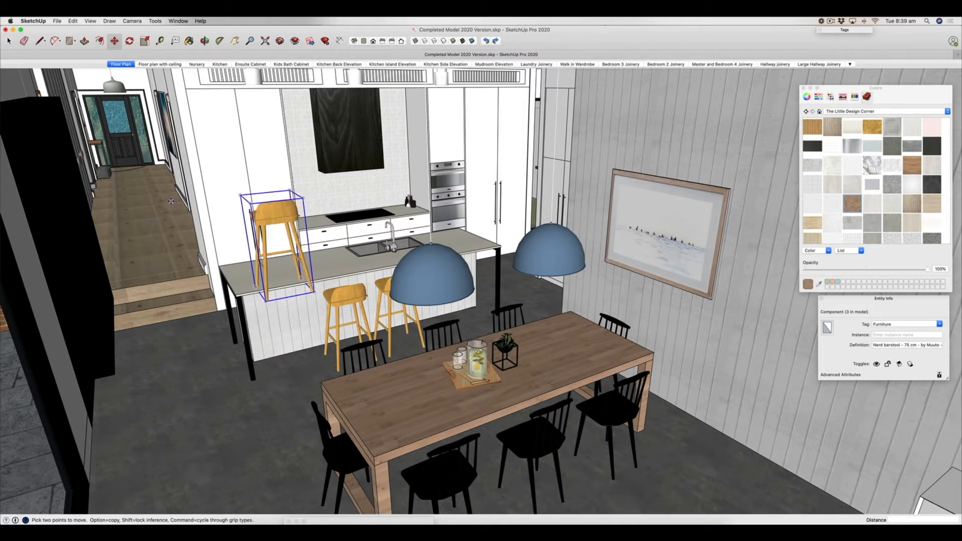
left_click_drag(276, 246, 257, 245)
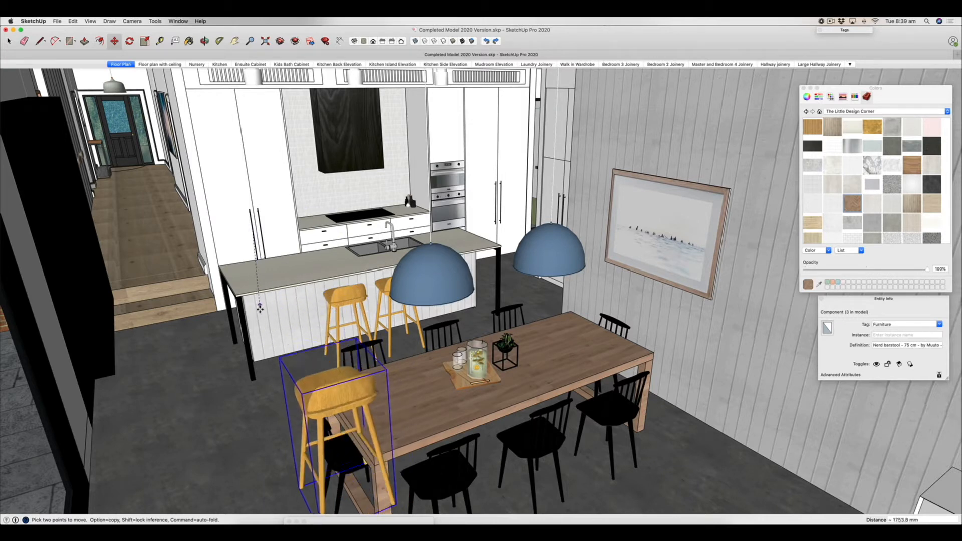
left_click_drag(334, 418, 331, 332)
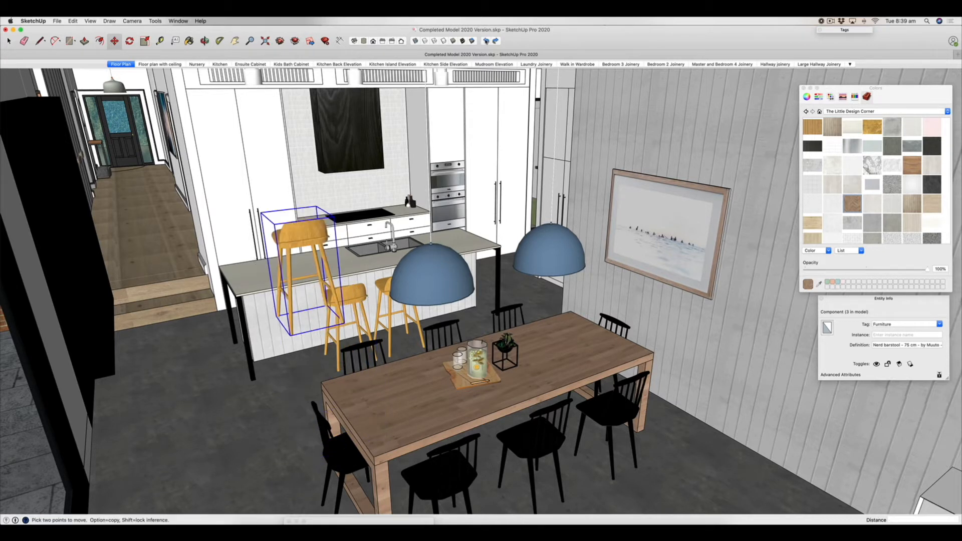
left_click_drag(307, 276, 276, 246)
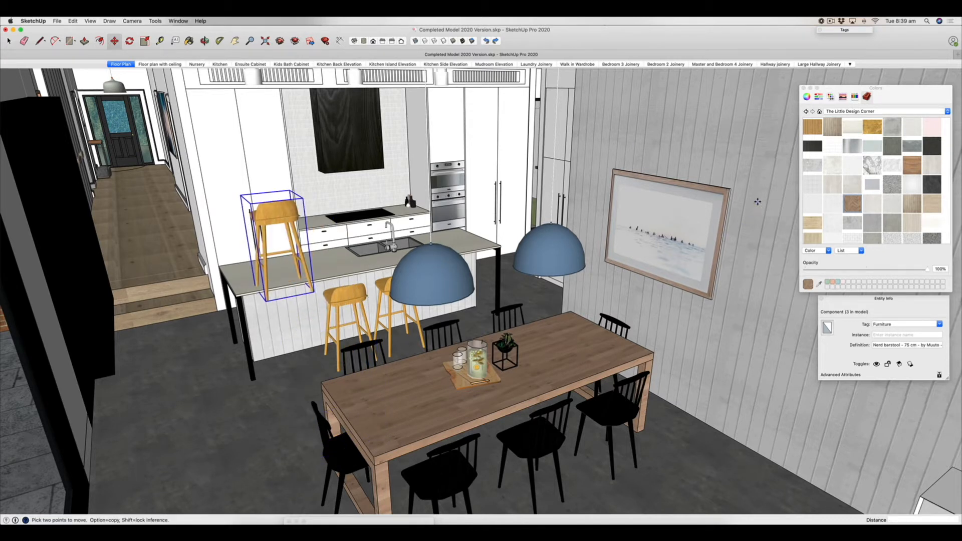
left_click_drag(273, 245, 295, 332)
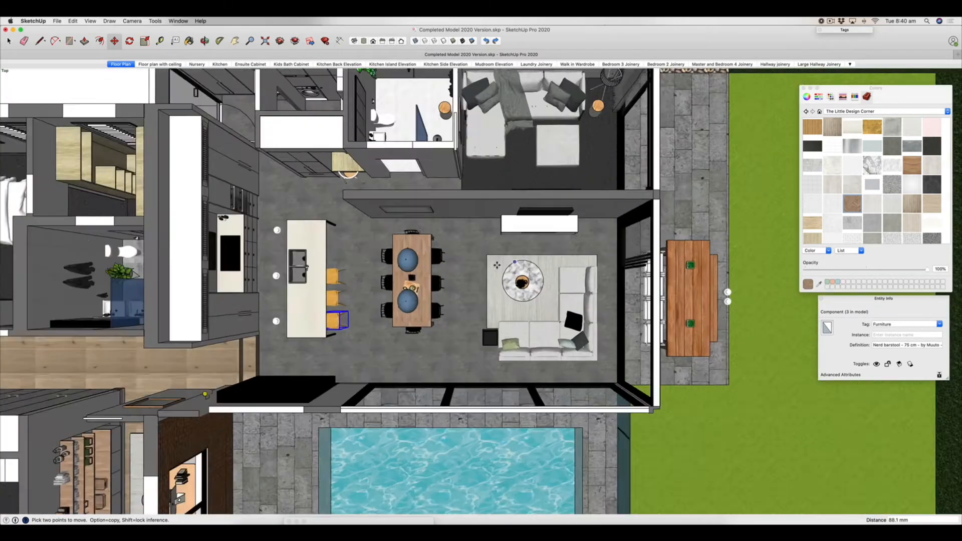
Select the dining table group and switch the camera to Parallel Projection
scroll("down", 3)
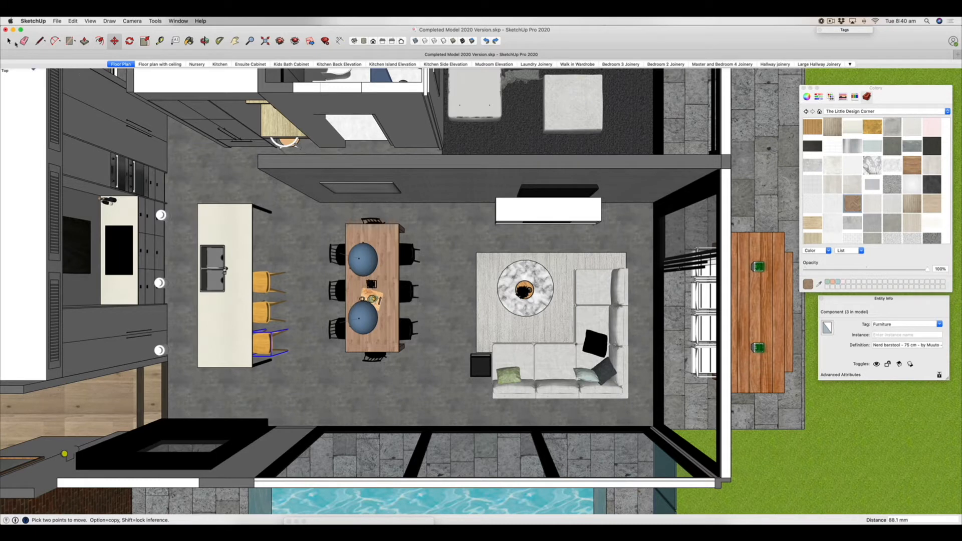
left_click(371, 289)
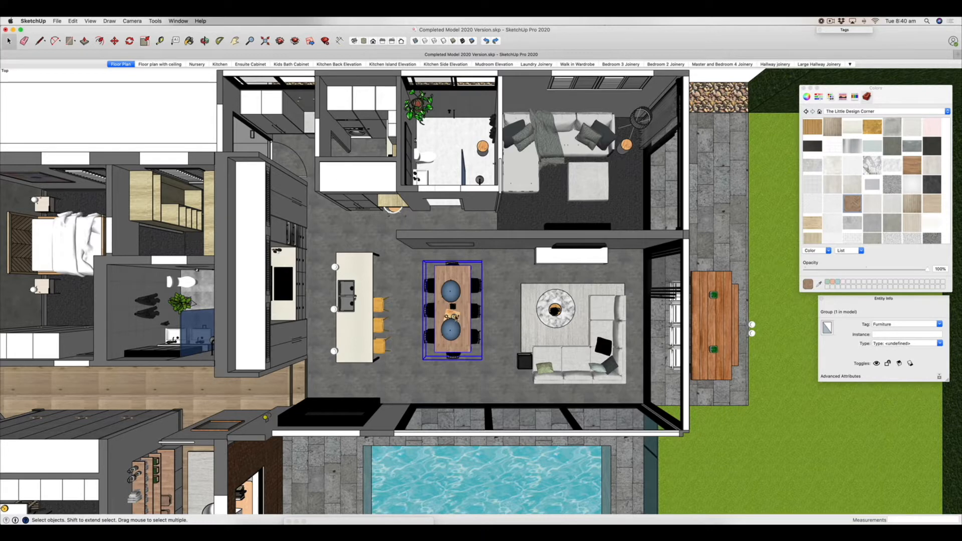
mouse_move(402, 308)
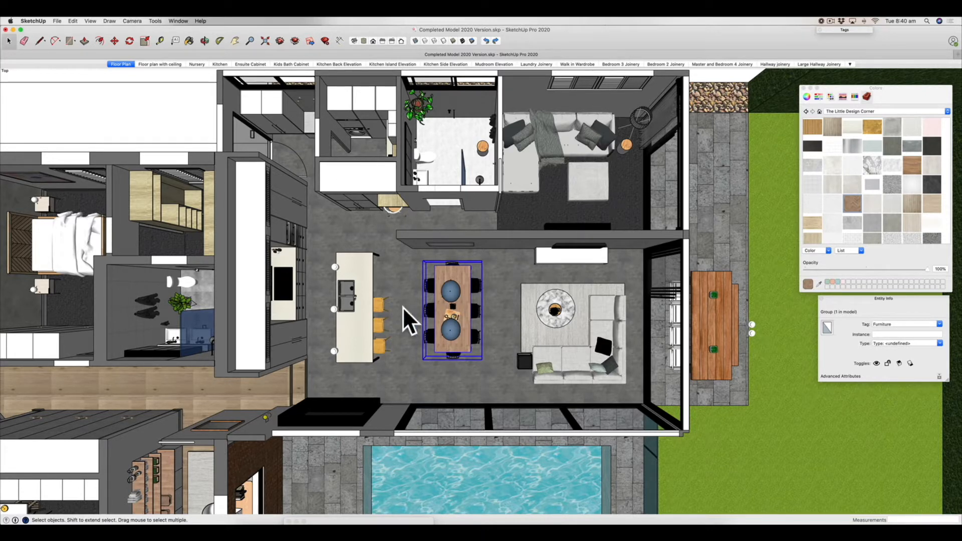
left_click(132, 20)
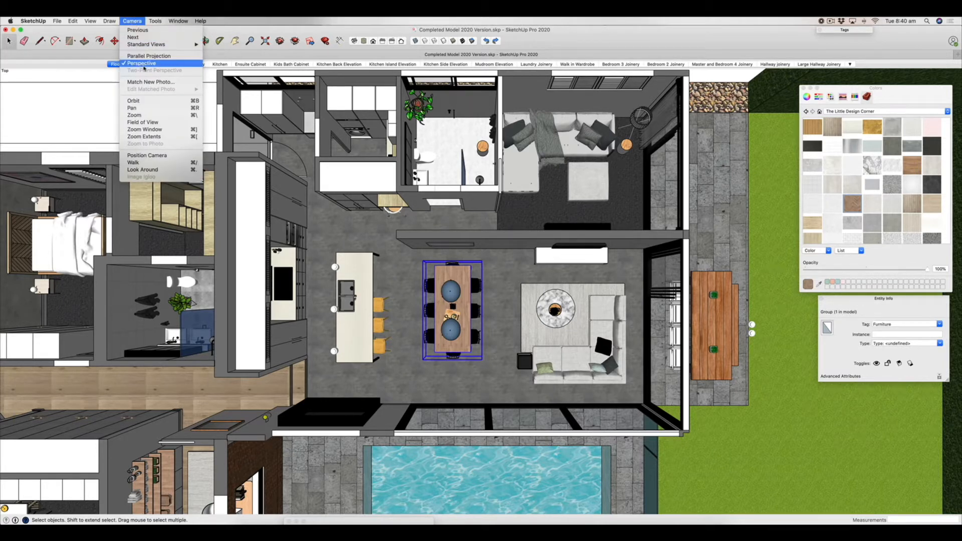
mouse_move(149, 56)
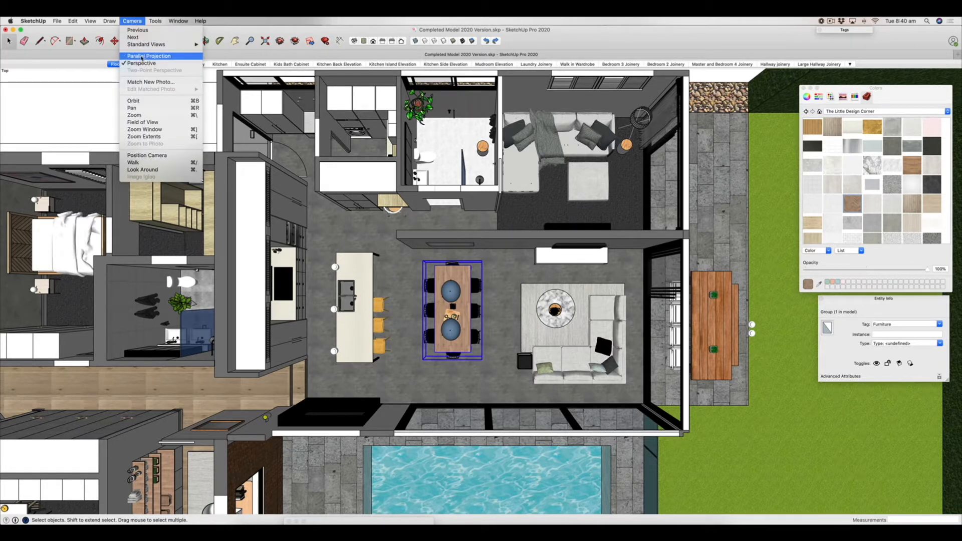
left_click(148, 56)
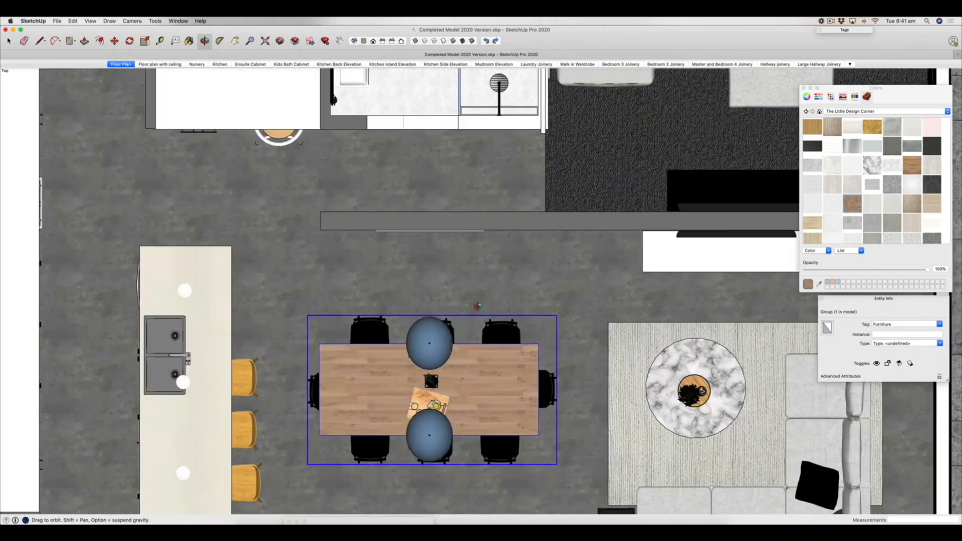
Zoom out over the living area and select the L-shaped sofa
scroll("down", 3)
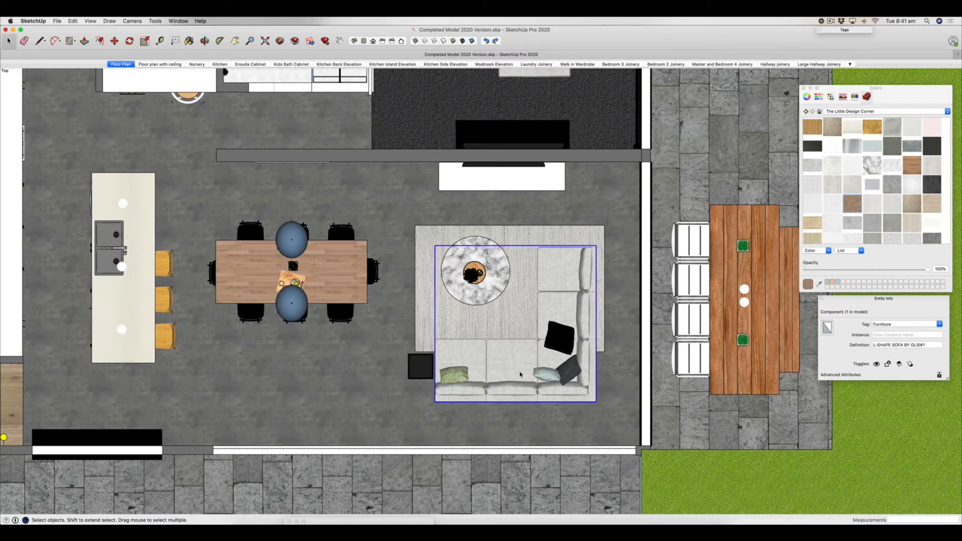
left_click(129, 41)
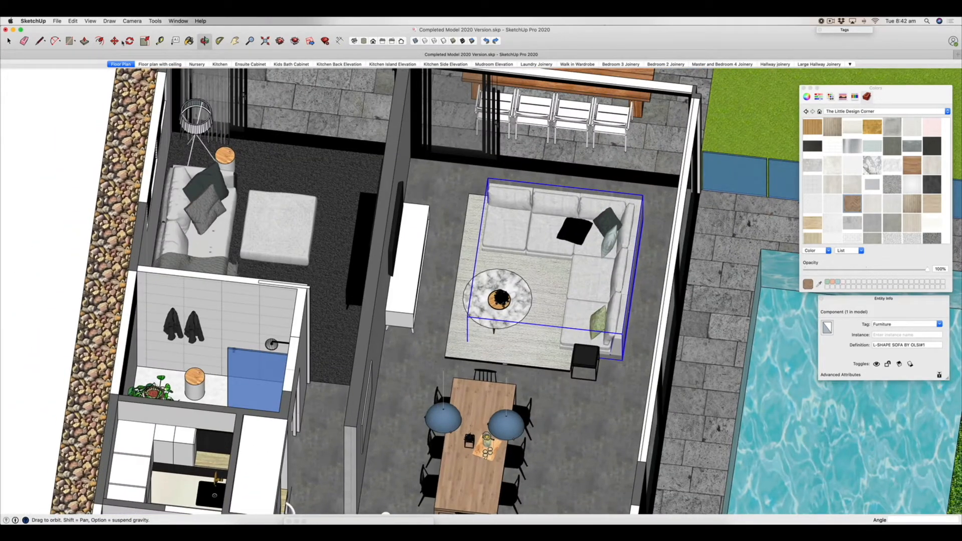
View the L-shaped sofa and rug from Top view to check its orientation
left_click(129, 41)
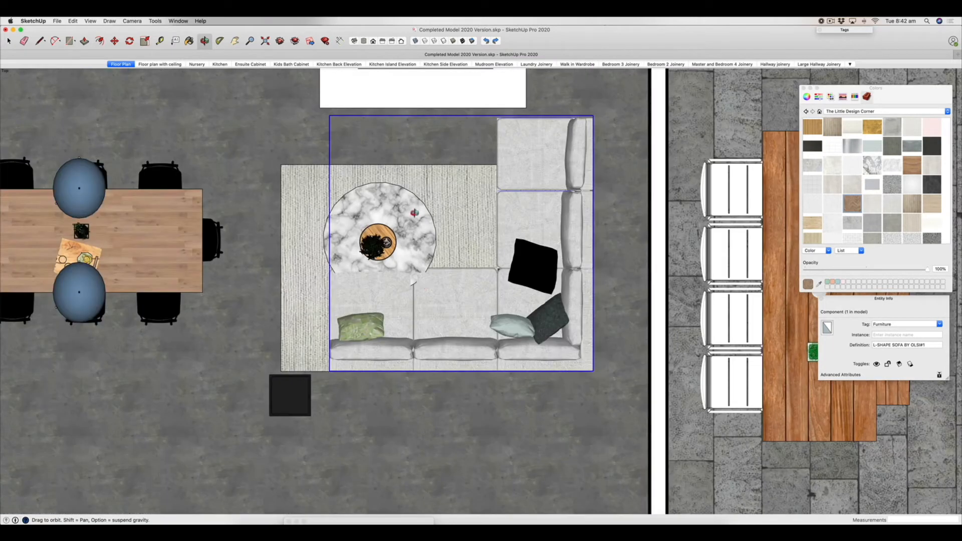
left_click(129, 41)
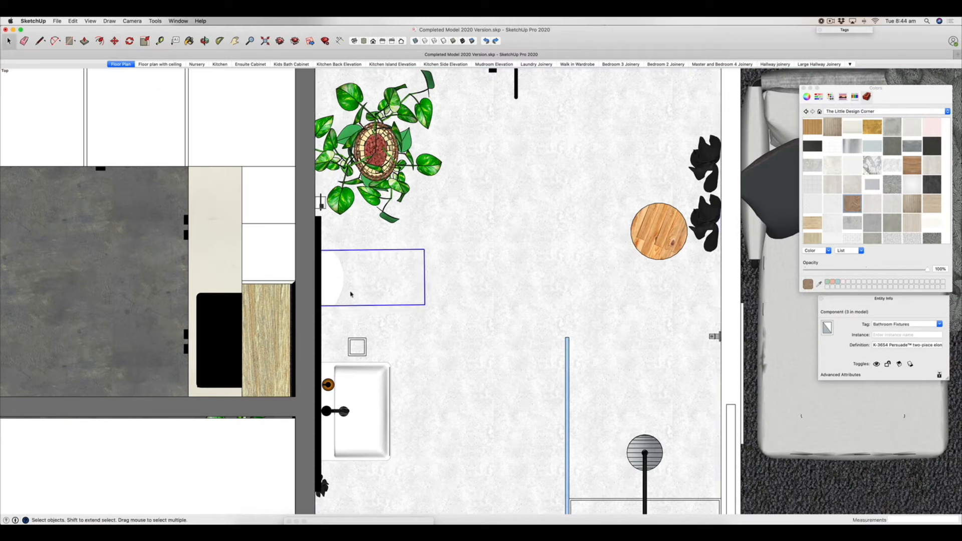
mouse_move(342, 282)
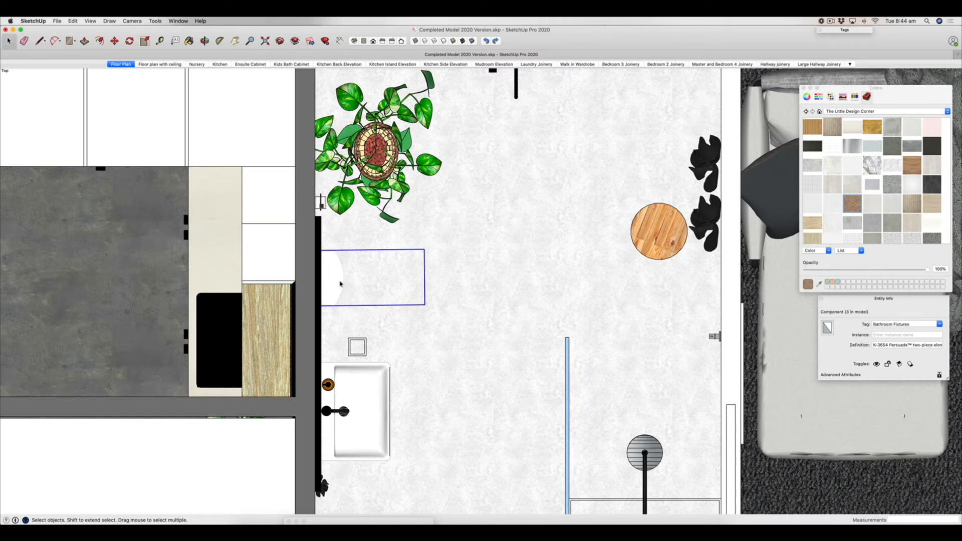
mouse_move(374, 278)
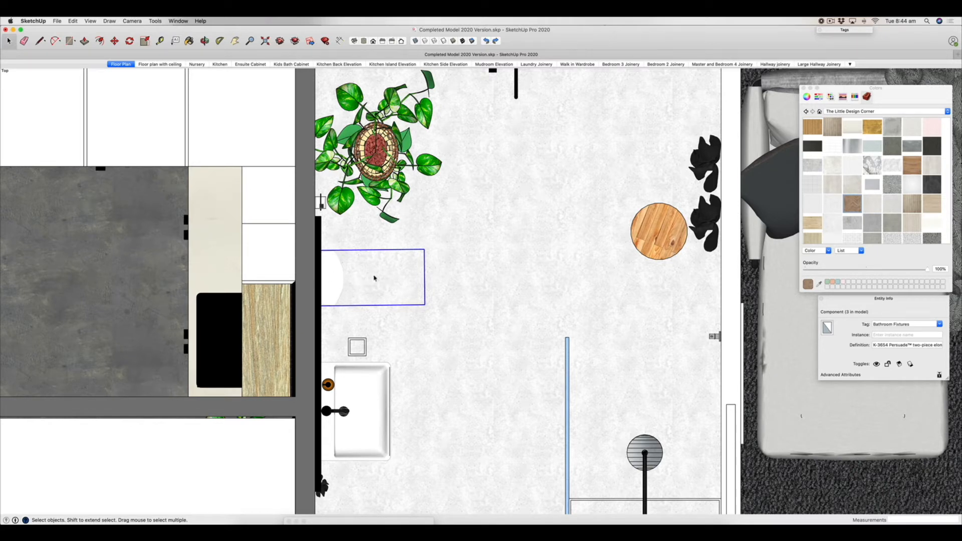
mouse_move(400, 301)
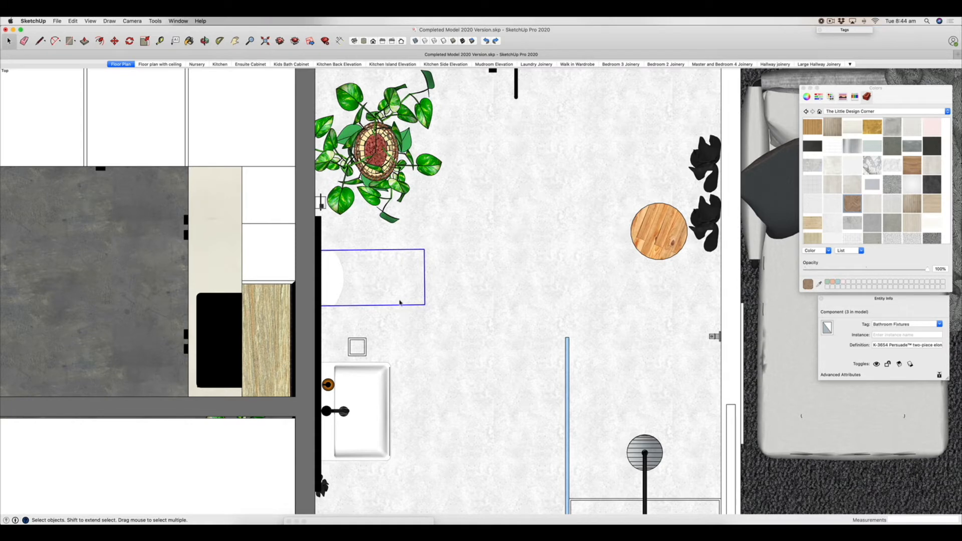
mouse_move(392, 293)
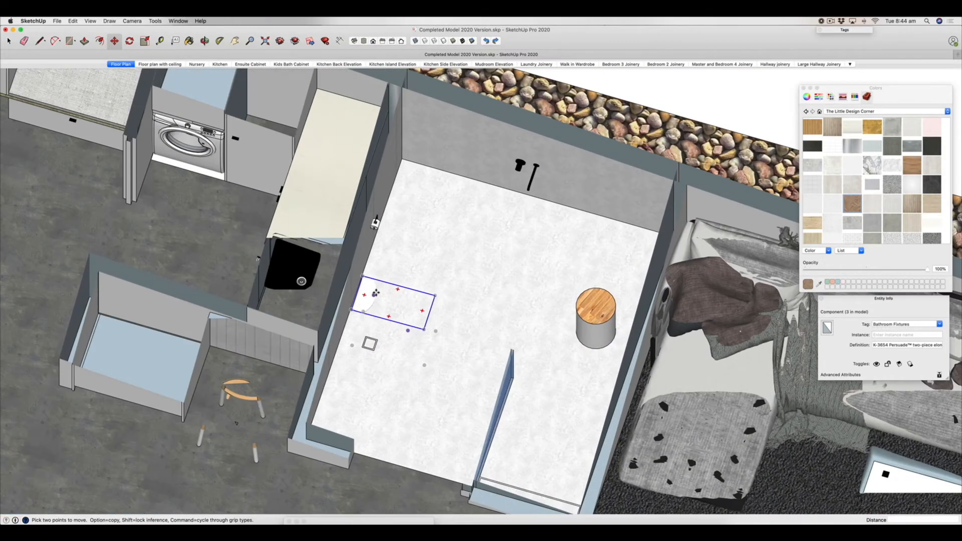
Begin moving the toilet and switch to the Front standard view
left_click(132, 20)
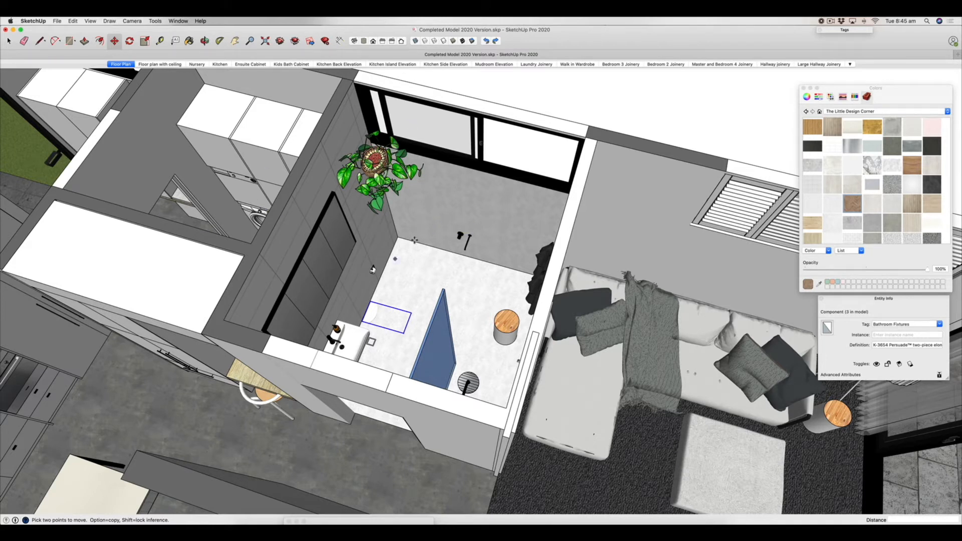
left_click(384, 318)
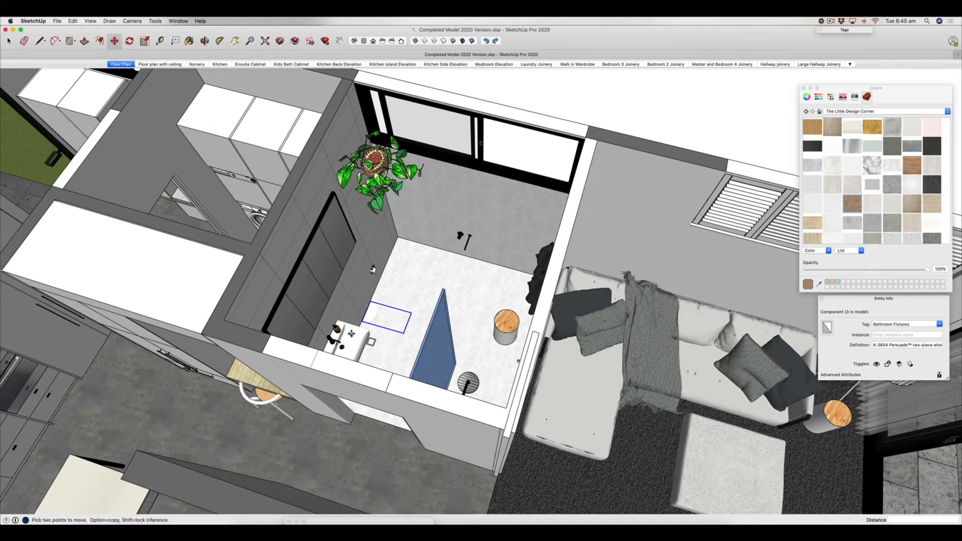
mouse_move(474, 71)
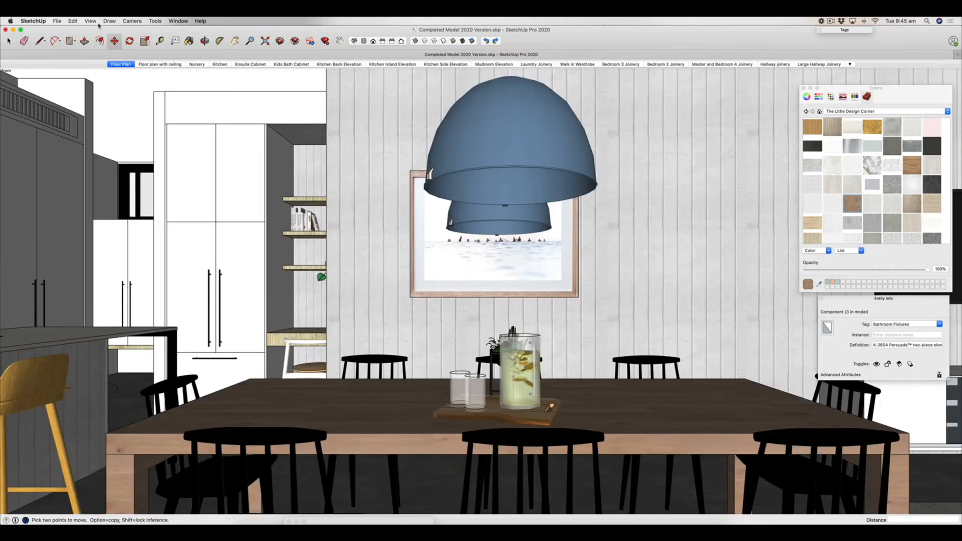
Raise the toilet about 680.8 mm along the blue axis onto the floor
left_click(132, 20)
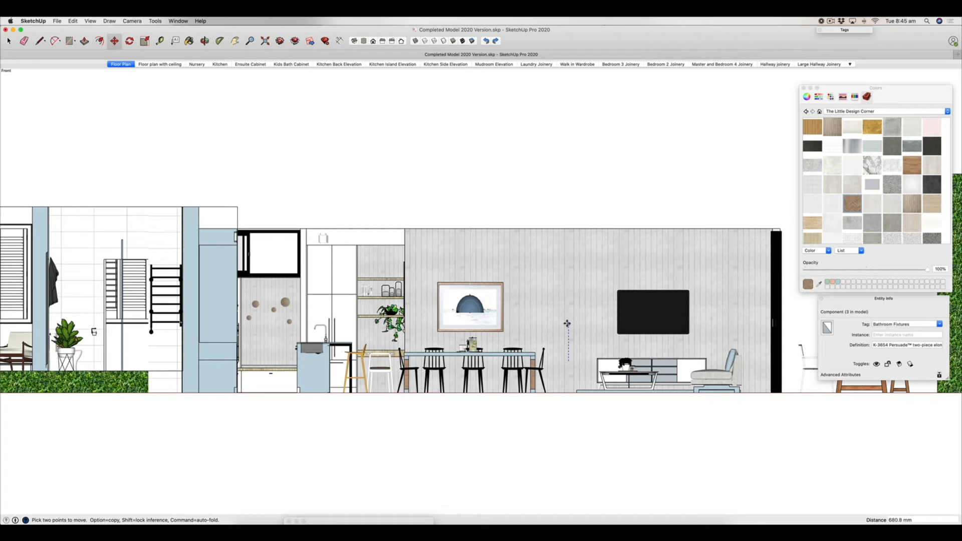
mouse_move(567, 323)
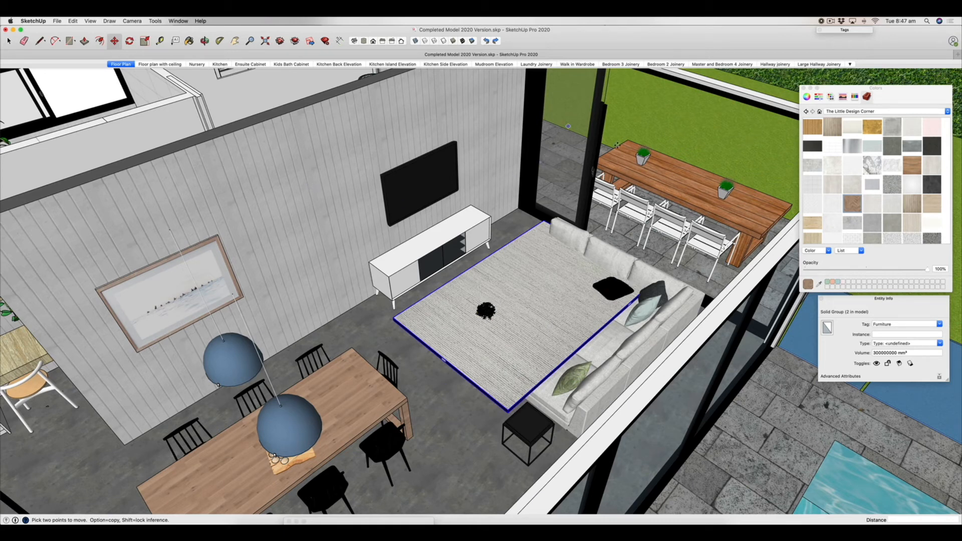
mouse_move(332, 188)
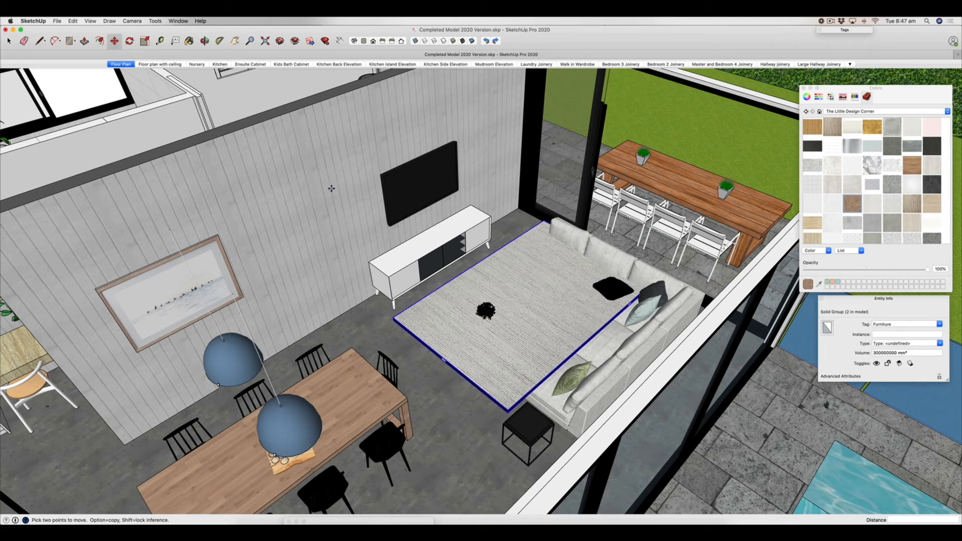